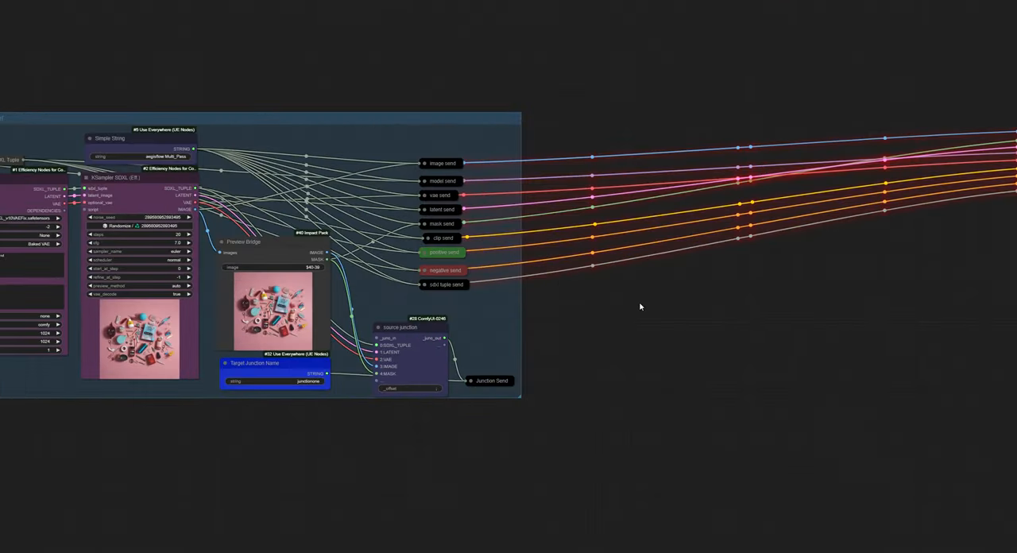
Scroll to the clip send node to show its 'clip' title regex and CLIP output
scroll(down, 3)
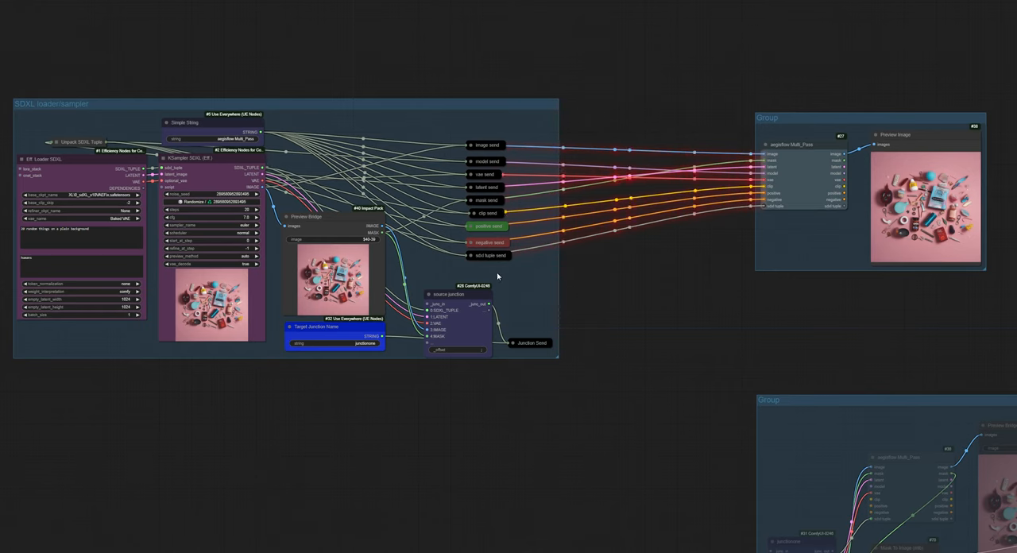
mouse_move(459, 140)
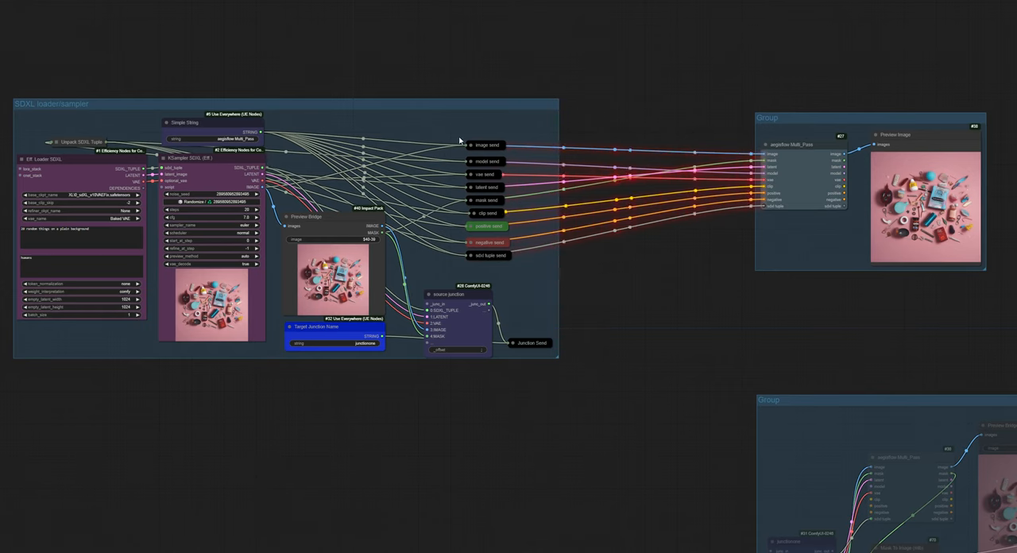
mouse_move(357, 174)
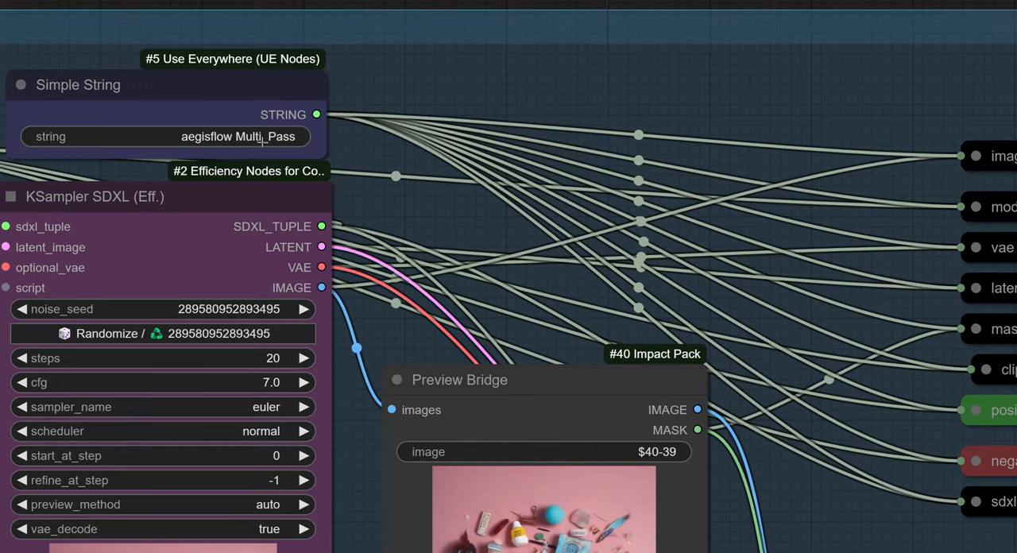
scroll(down, 3)
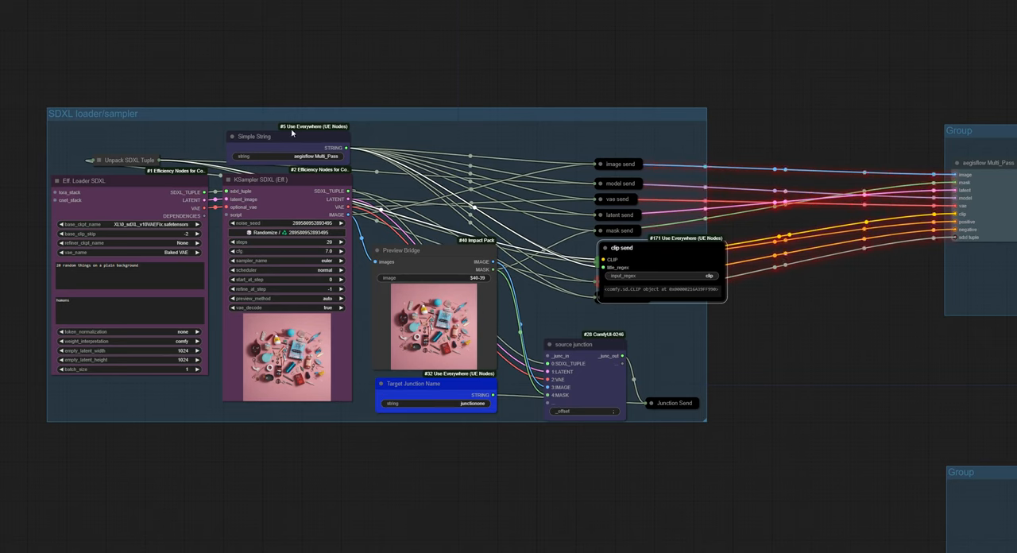
mouse_move(274, 140)
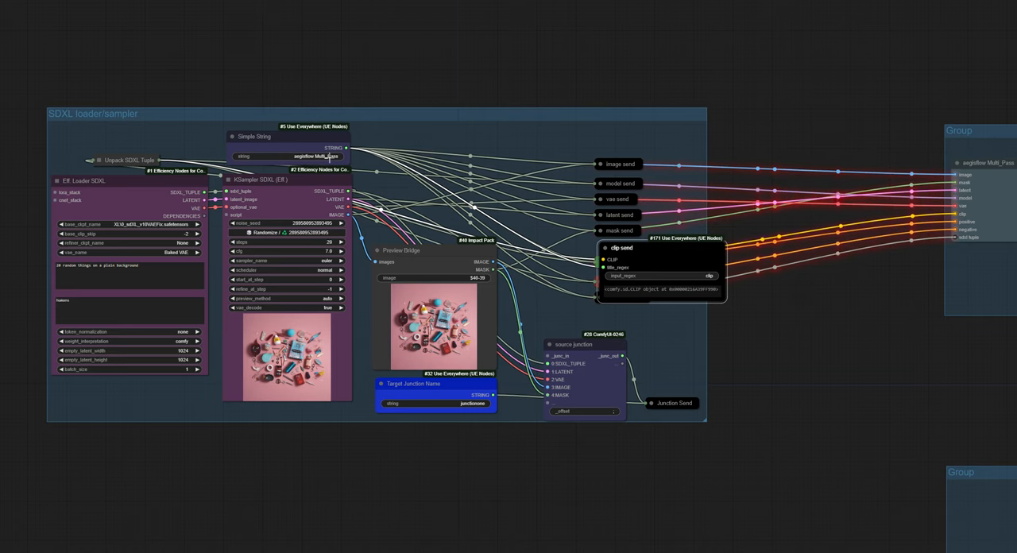
mouse_move(811, 305)
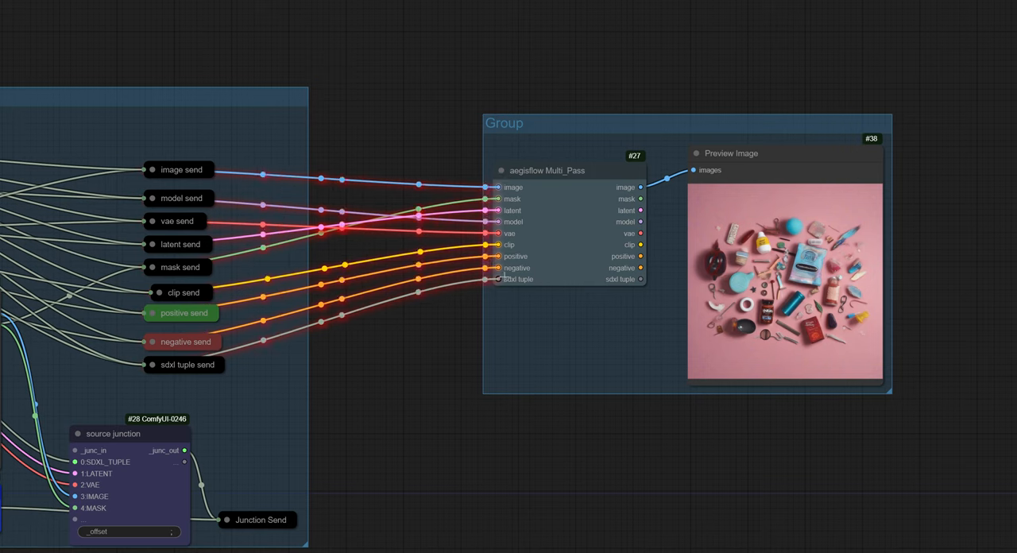
mouse_move(584, 189)
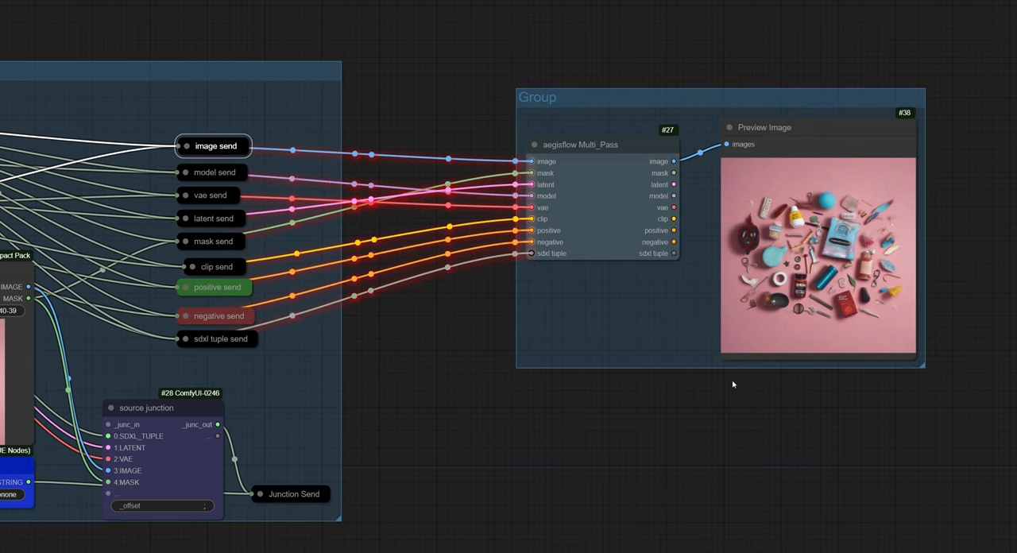
mouse_move(776, 116)
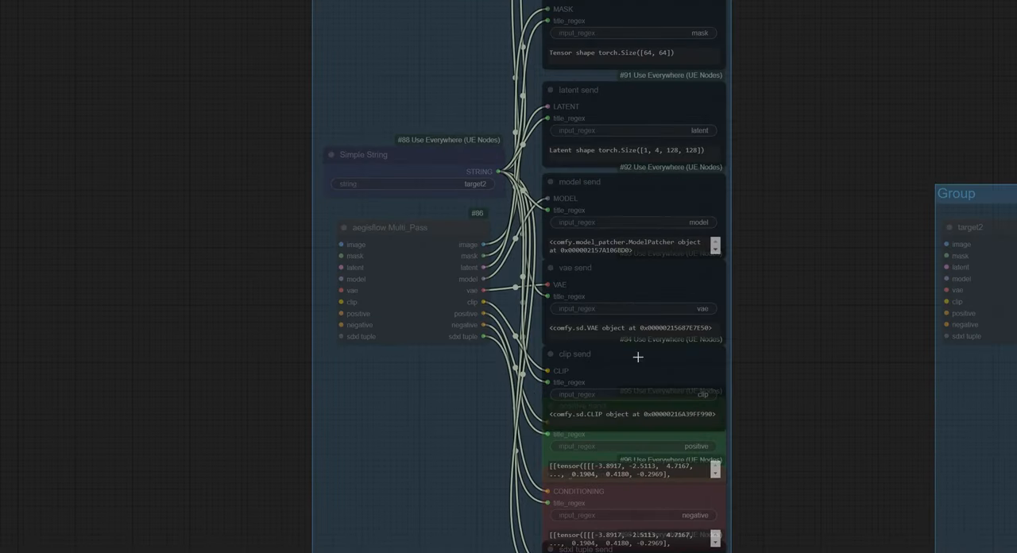
Scroll to the target2 group with KSampler SDXL (Eff.) and Preview Bridge
scroll(down, 3)
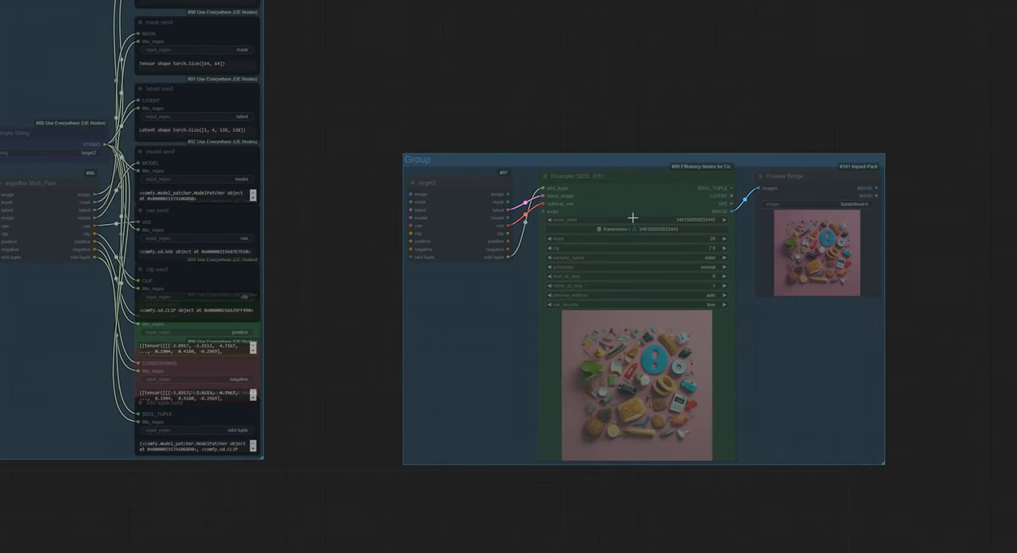
scroll(down, 3)
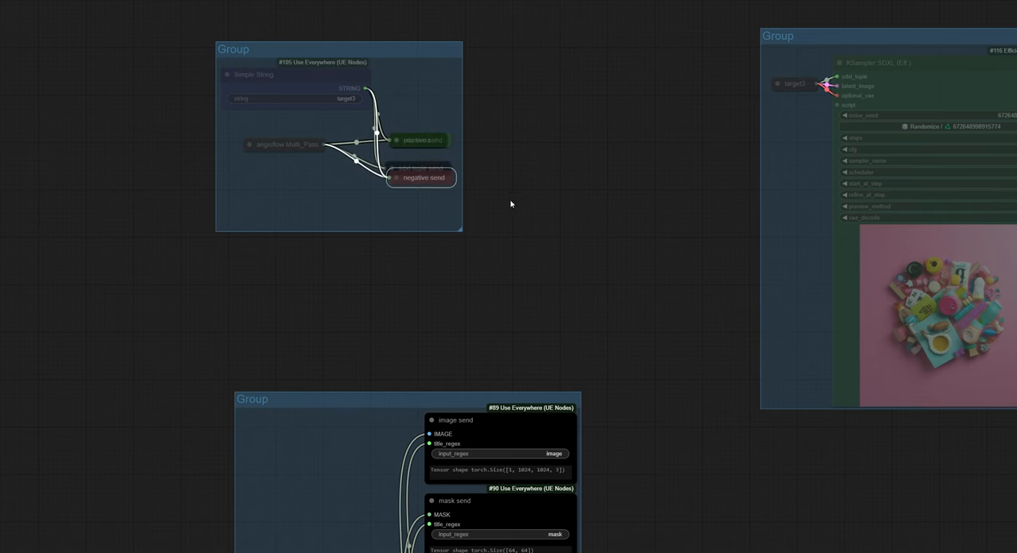
View the target3 Simple String group's positive and negative send nodes beside the KSampler group
right_click(417, 141)
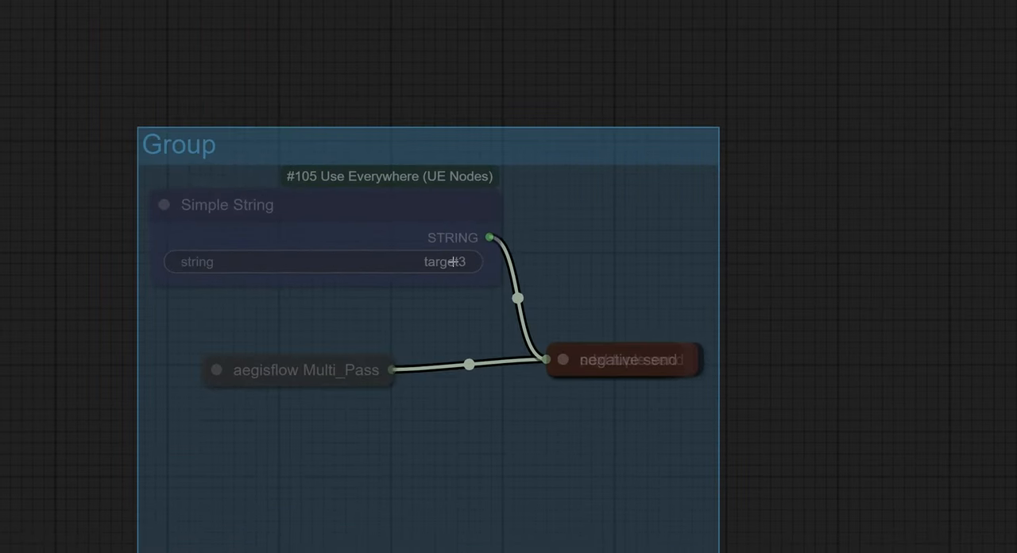
Set the Simple String to target3 so its send links to the target3 junction
scroll(down, 3)
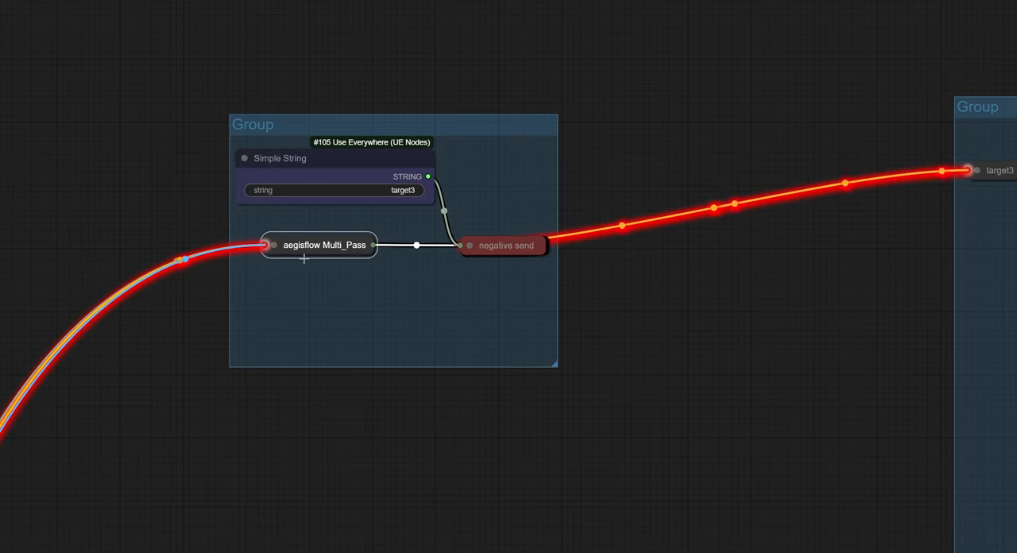
mouse_move(704, 300)
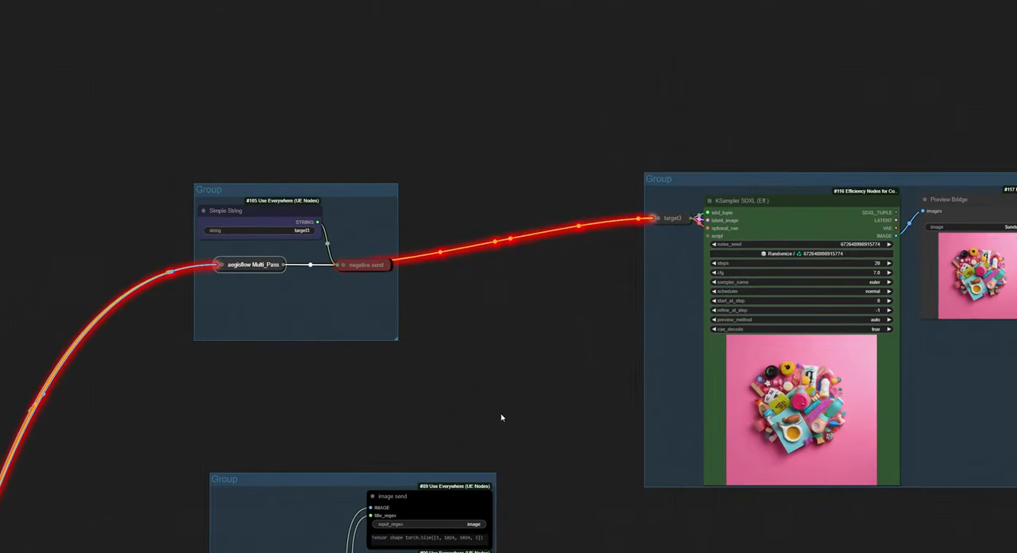
Stack the target2 group's send nodes into one pile with model send on top
scroll(down, 3)
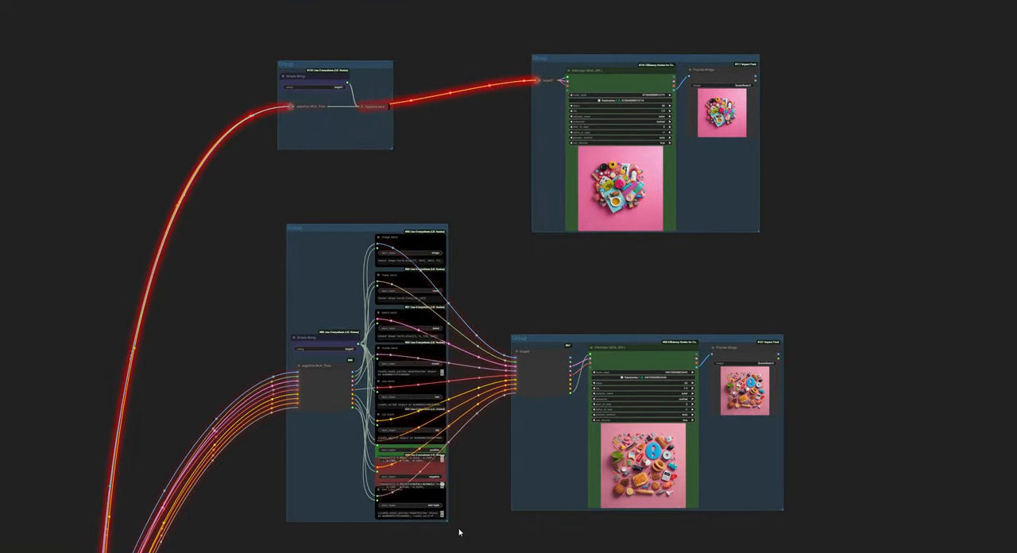
right_click(406, 238)
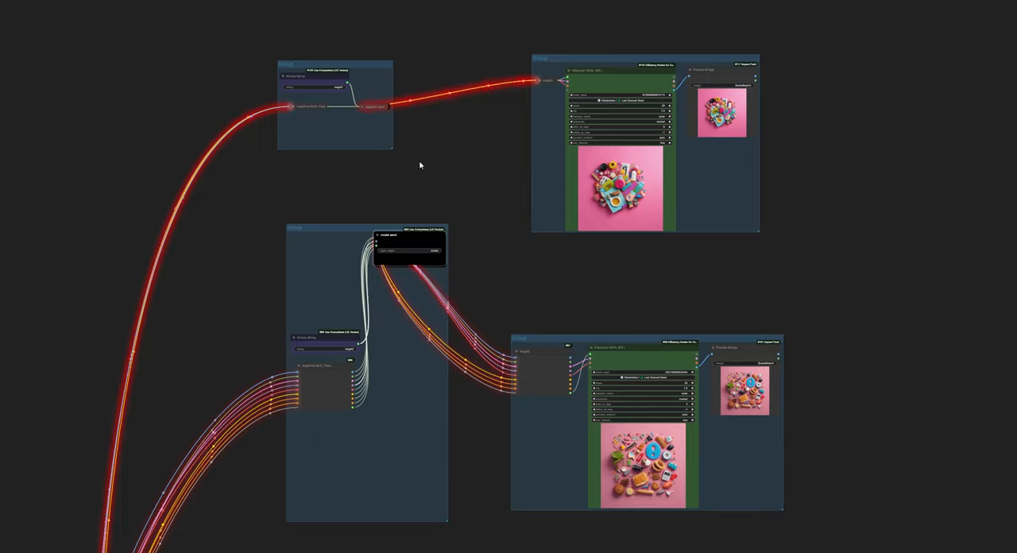
Move the target3 junction out of the KSampler group and expand its nine channels
scroll(down, 3)
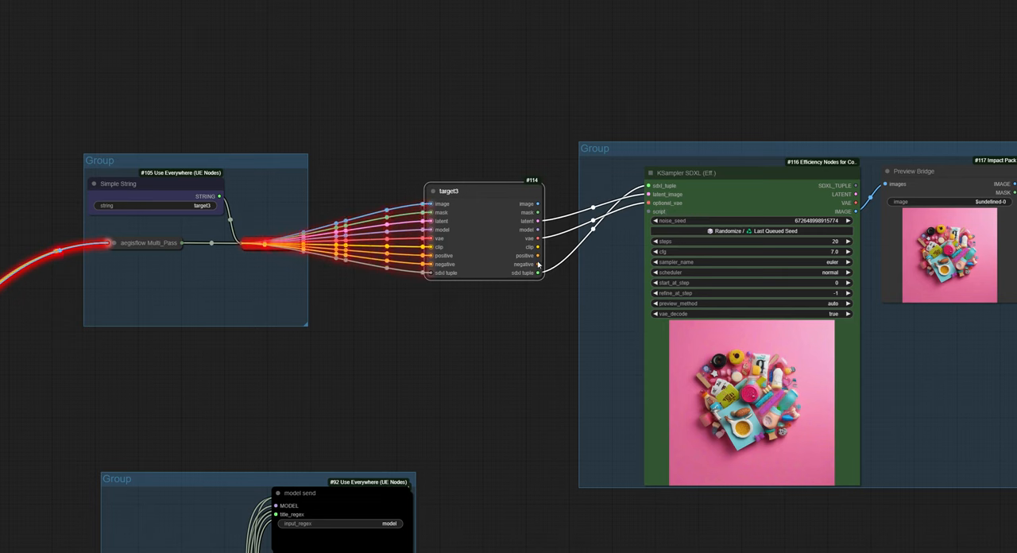
mouse_move(721, 289)
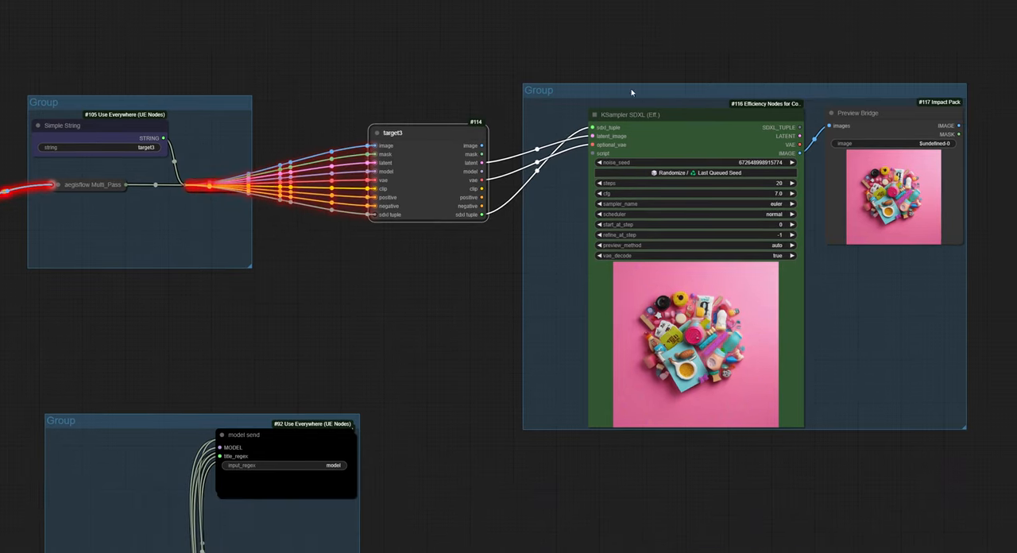
mouse_move(319, 157)
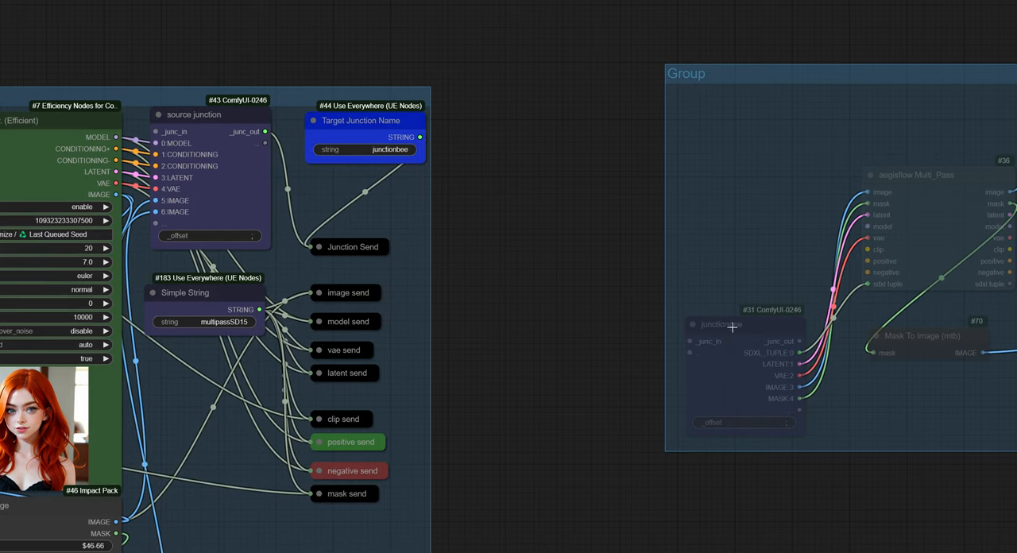
mouse_move(721, 326)
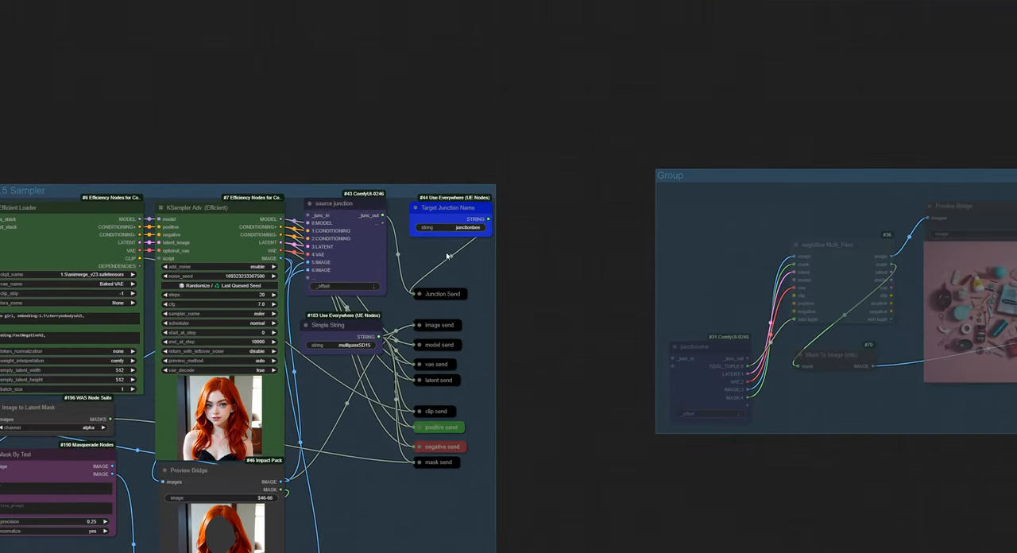
drag(711, 346, 713, 354)
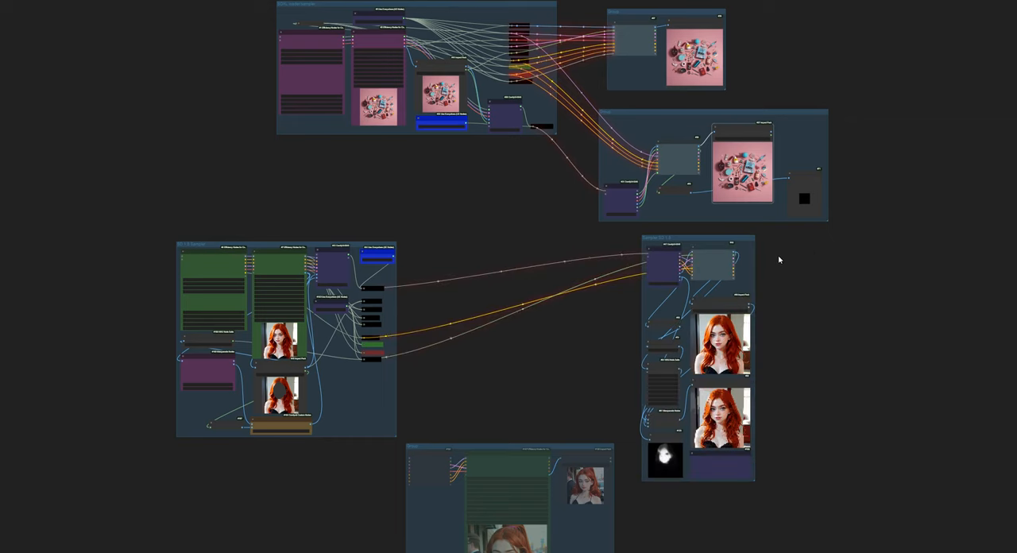
mouse_move(723, 240)
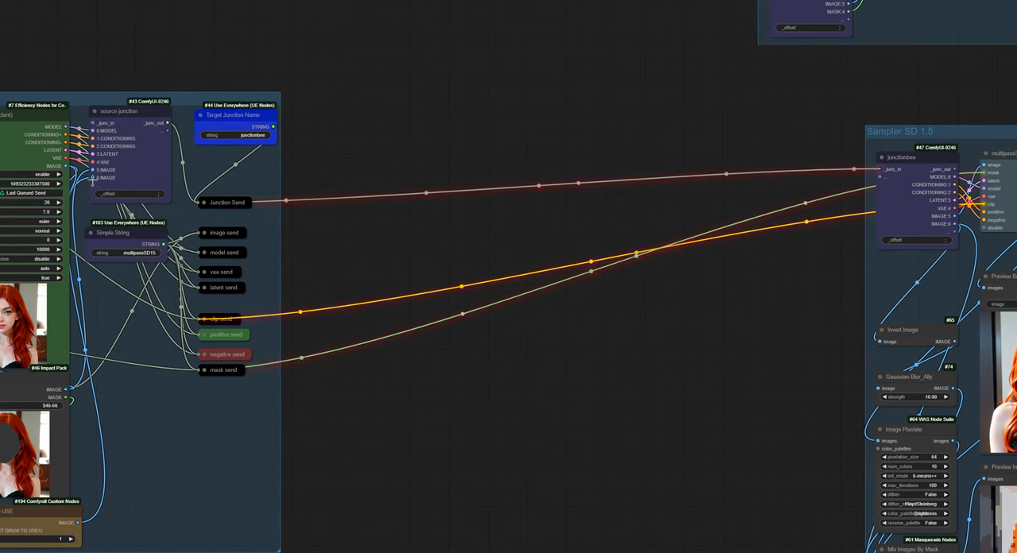
mouse_move(190, 183)
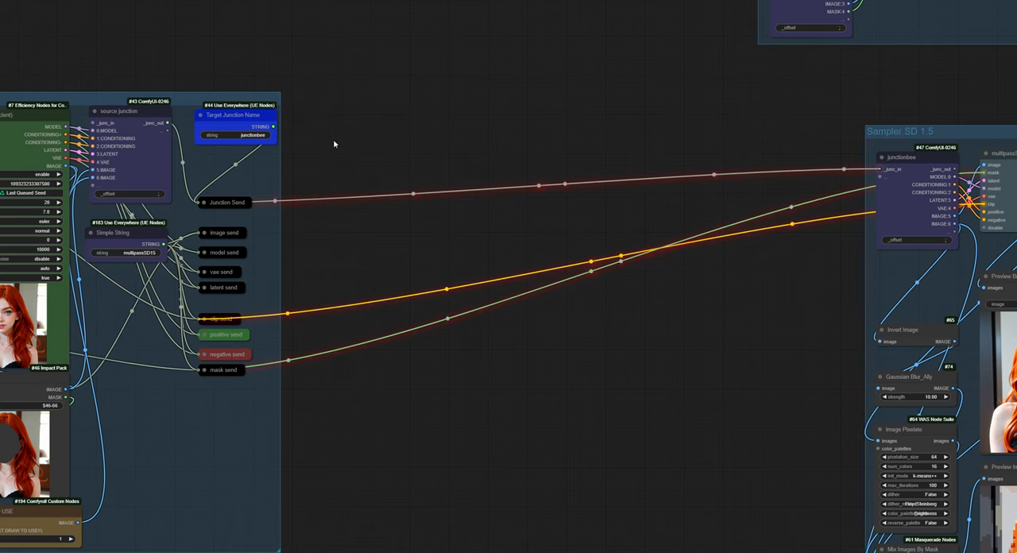
mouse_move(333, 143)
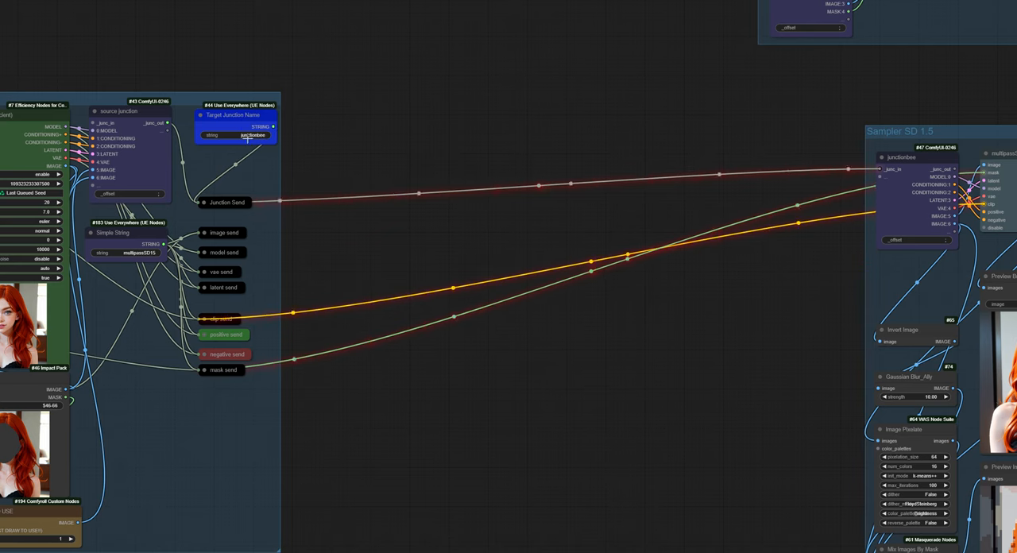
mouse_move(205, 202)
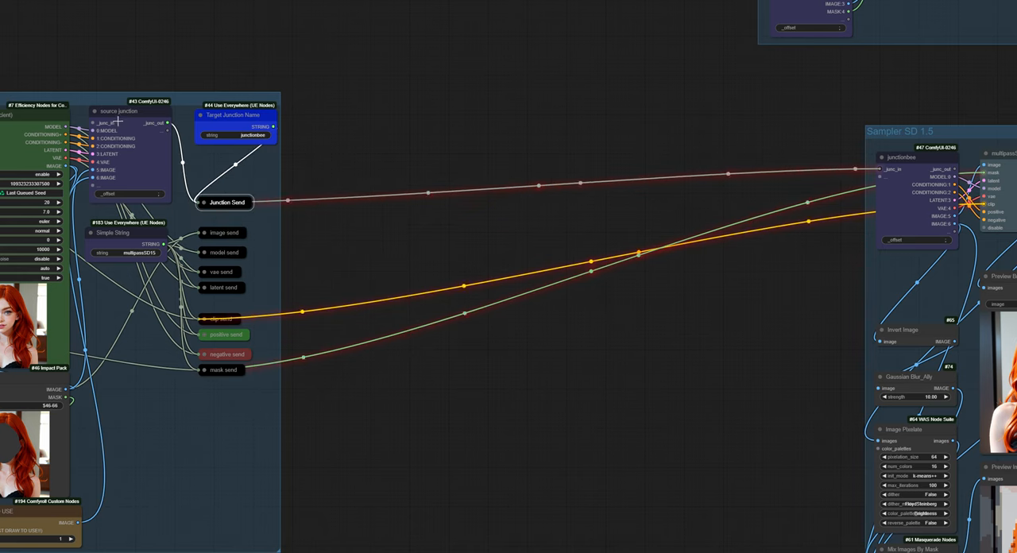
mouse_move(104, 113)
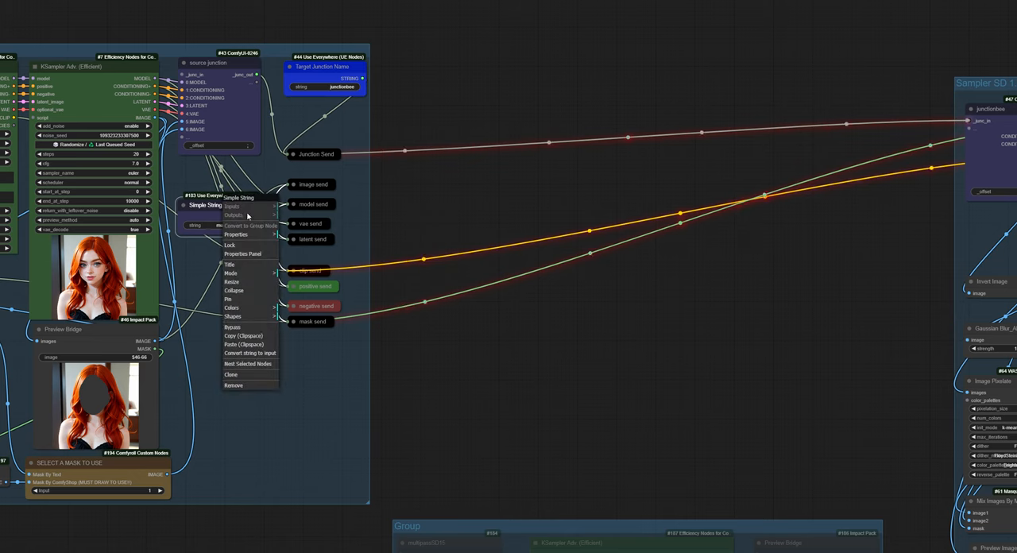
Change the Simple String node's title to 'Multipass Target'
click(229, 264)
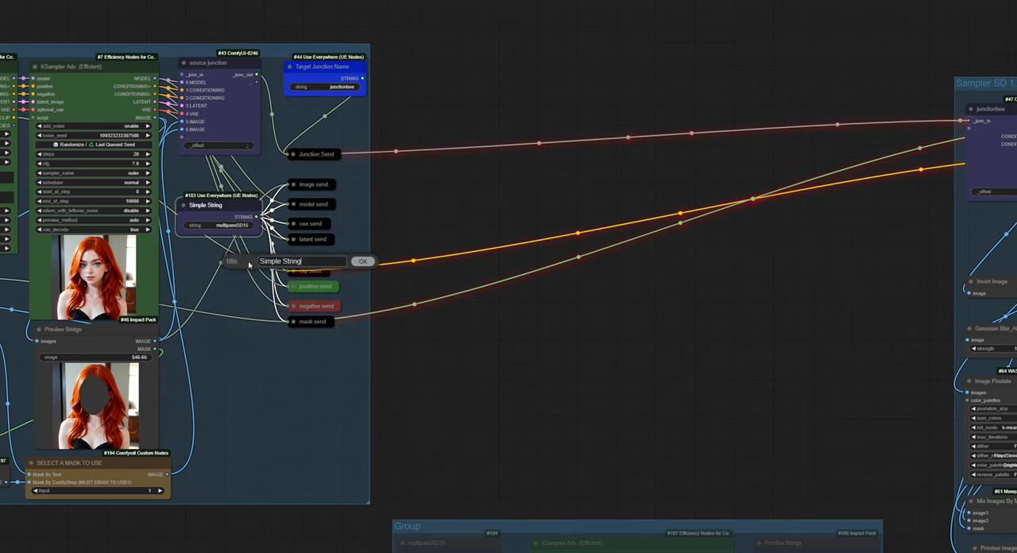
double_click(300, 260)
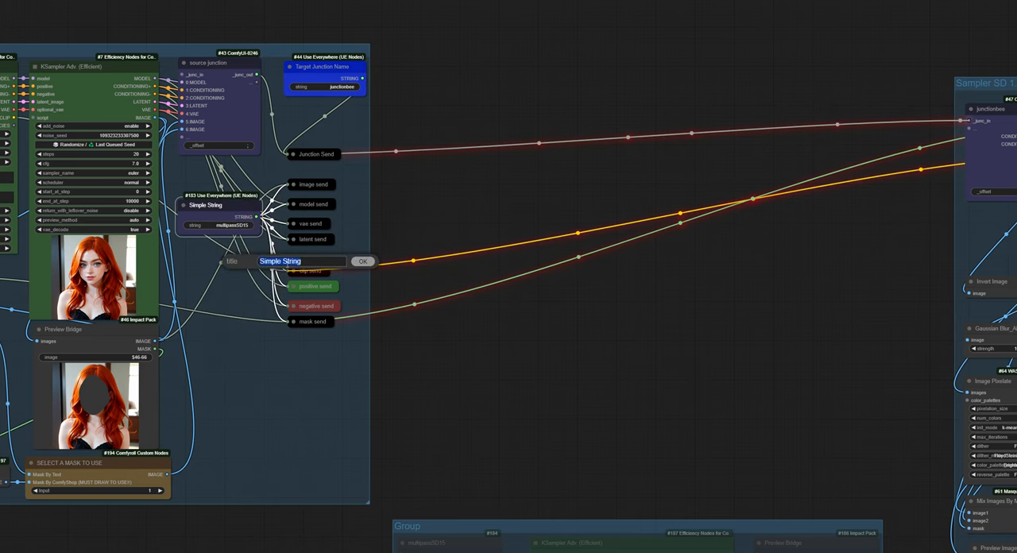
text(Multipass Target)
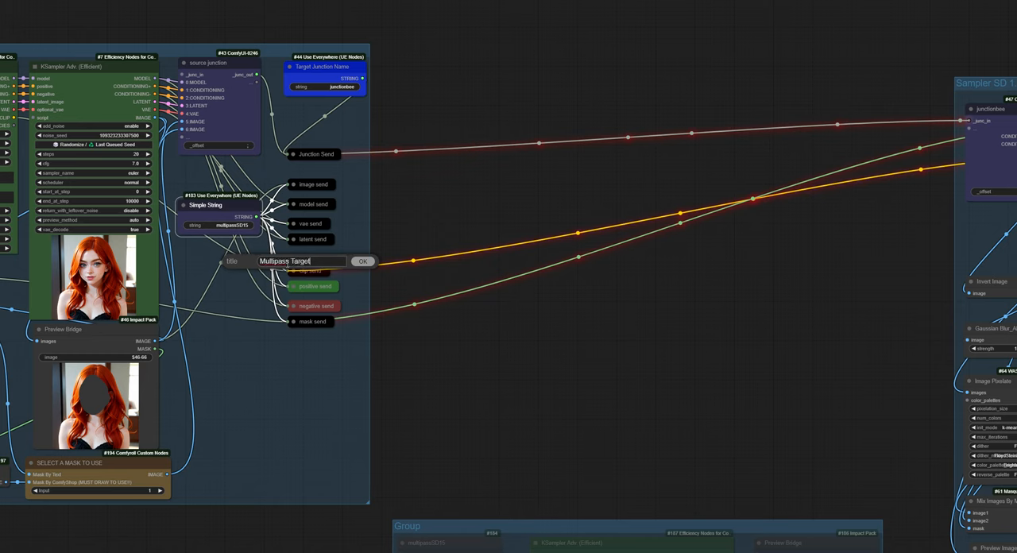
click(363, 262)
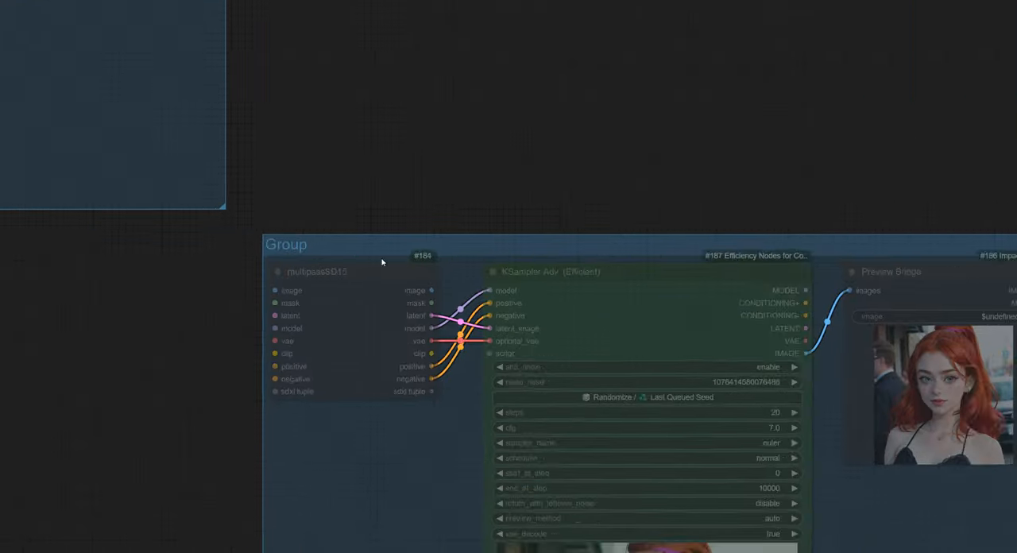
scroll(down, 3)
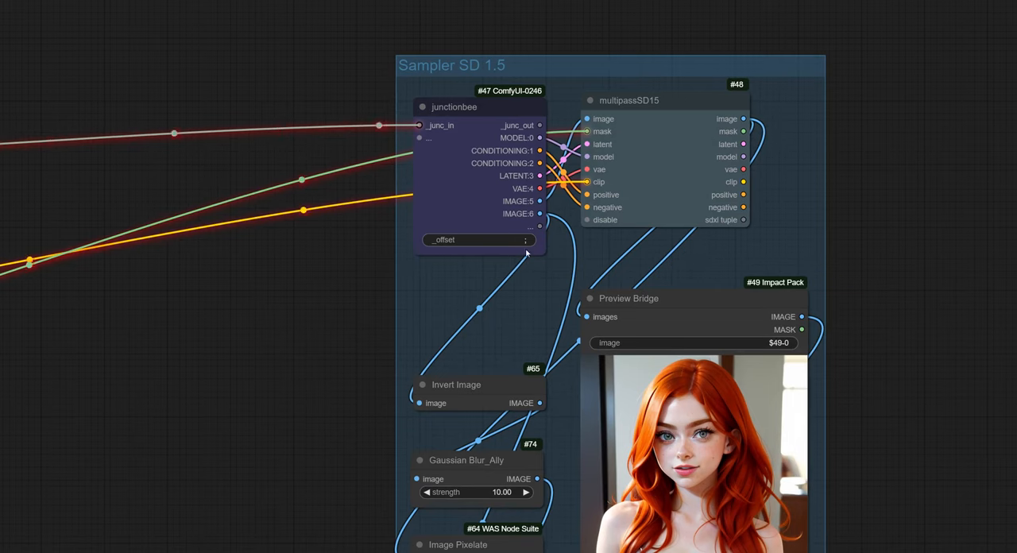
scroll(down, 3)
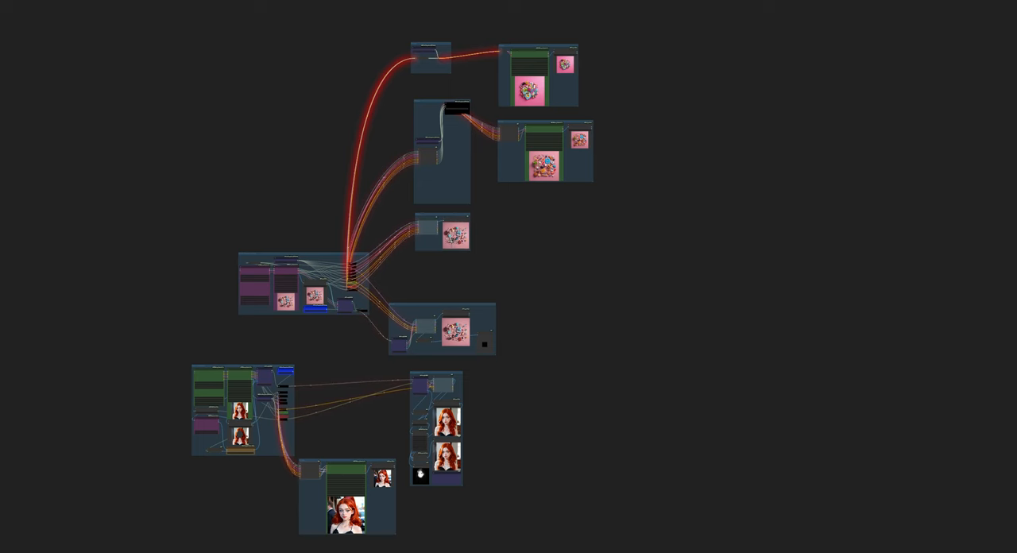
mouse_move(424, 236)
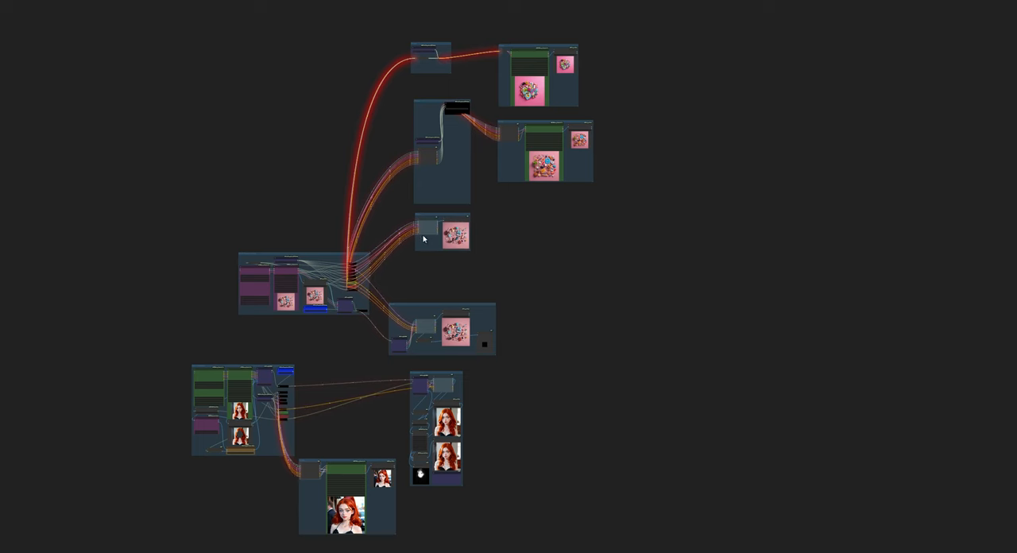
mouse_move(470, 253)
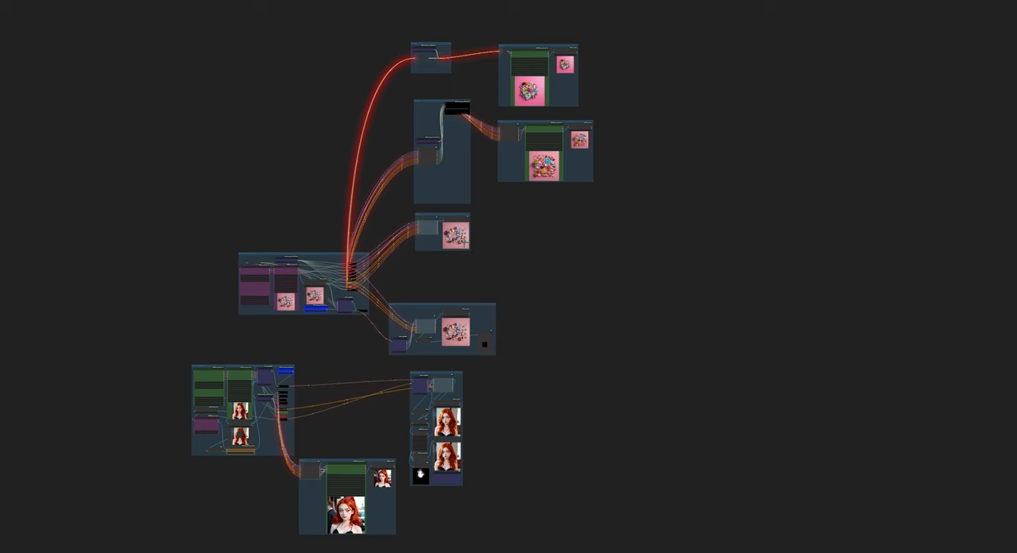
mouse_move(433, 298)
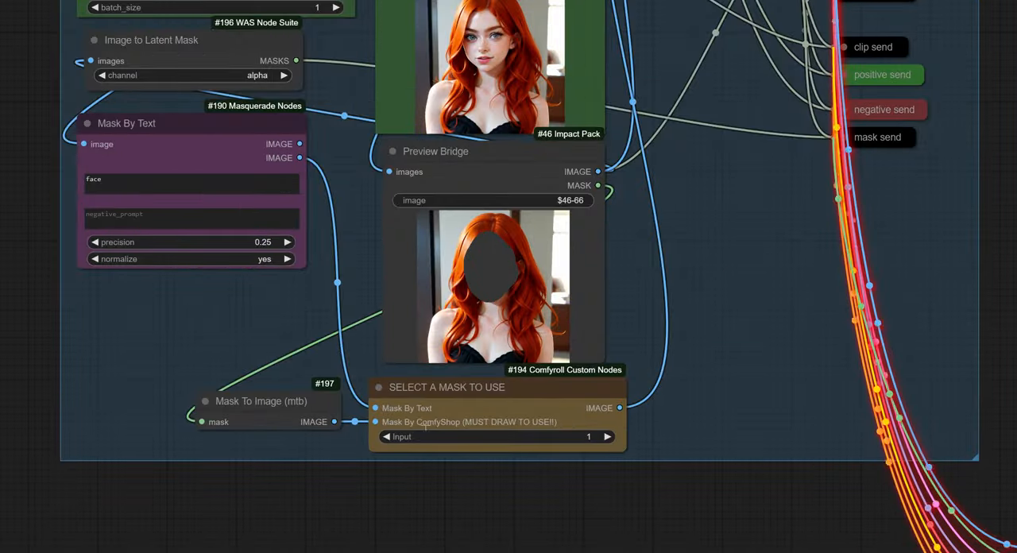
click(141, 182)
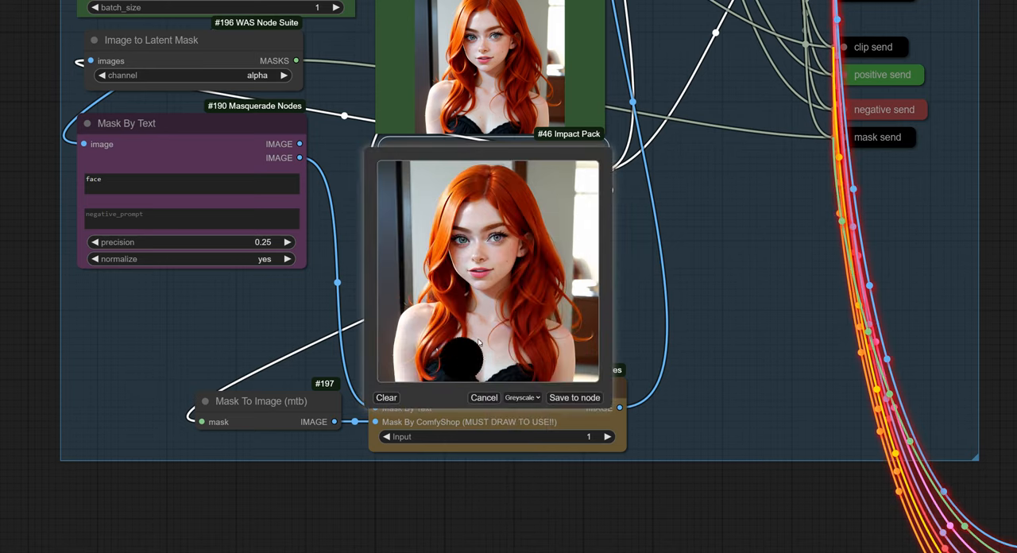
drag(472, 349, 441, 350)
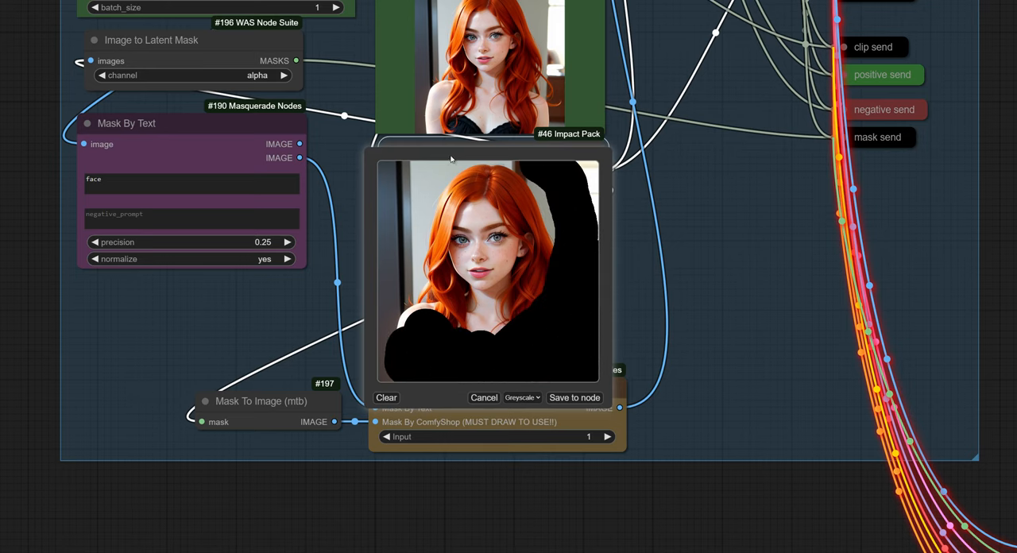
click(387, 398)
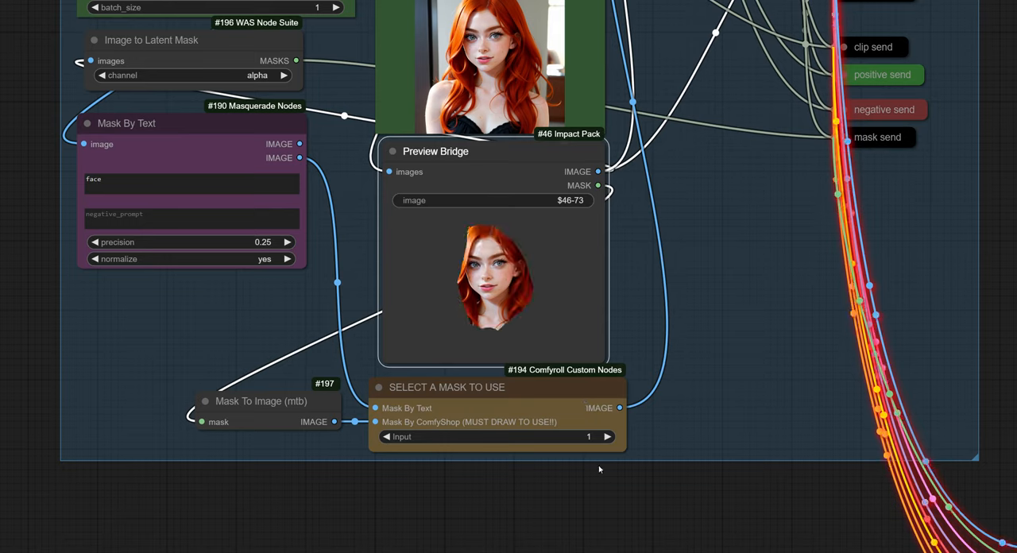
click(610, 437)
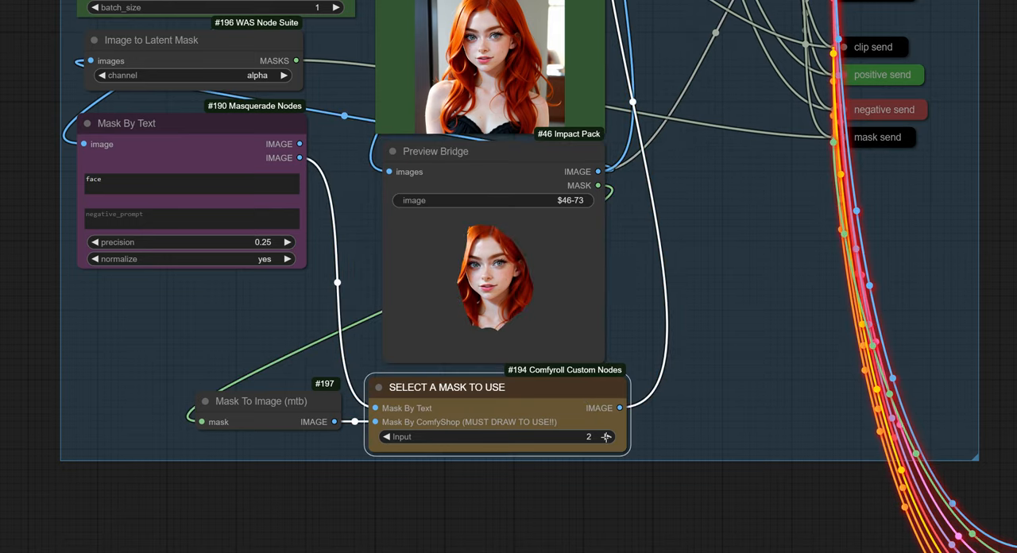
scroll(down, 3)
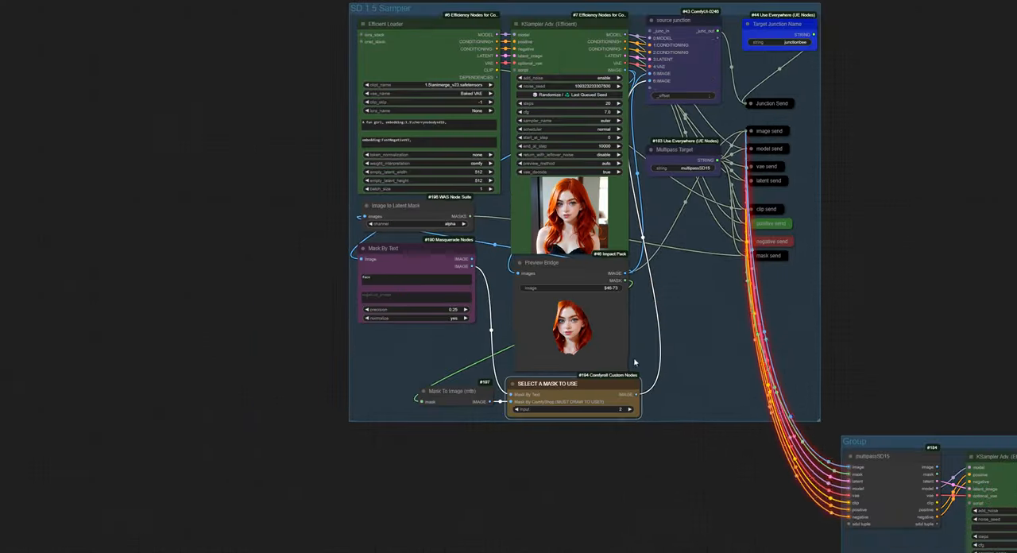
scroll(down, 3)
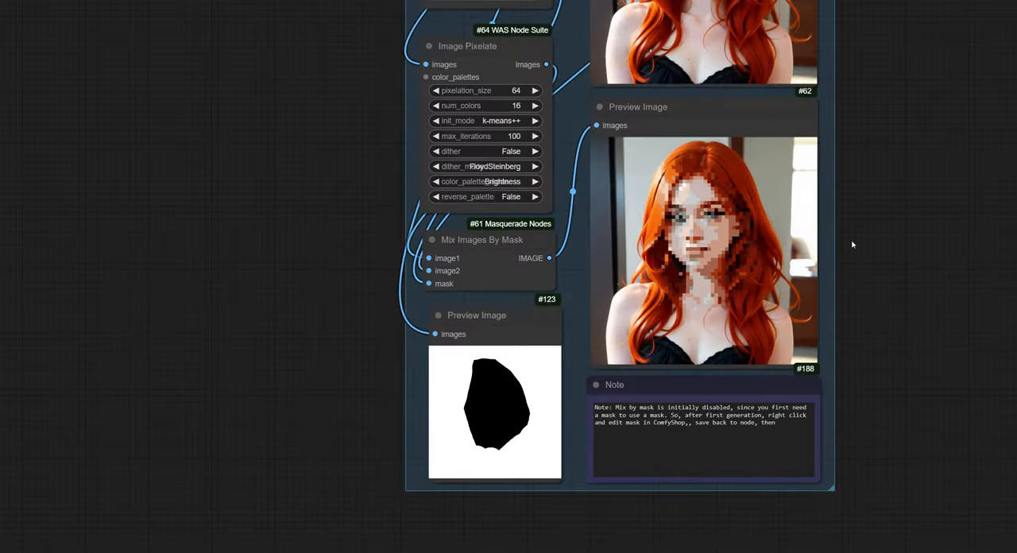
scroll(down, 3)
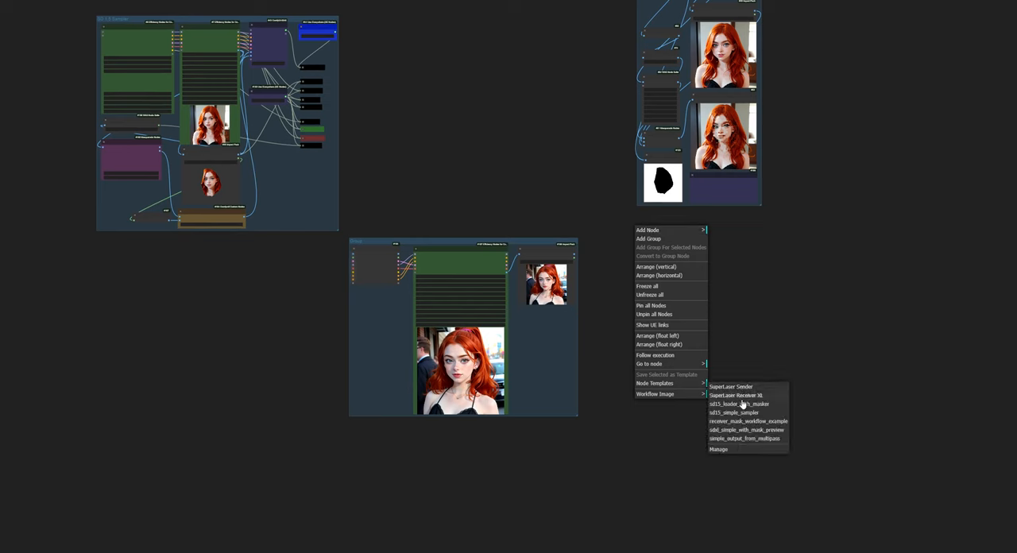
mouse_move(742, 412)
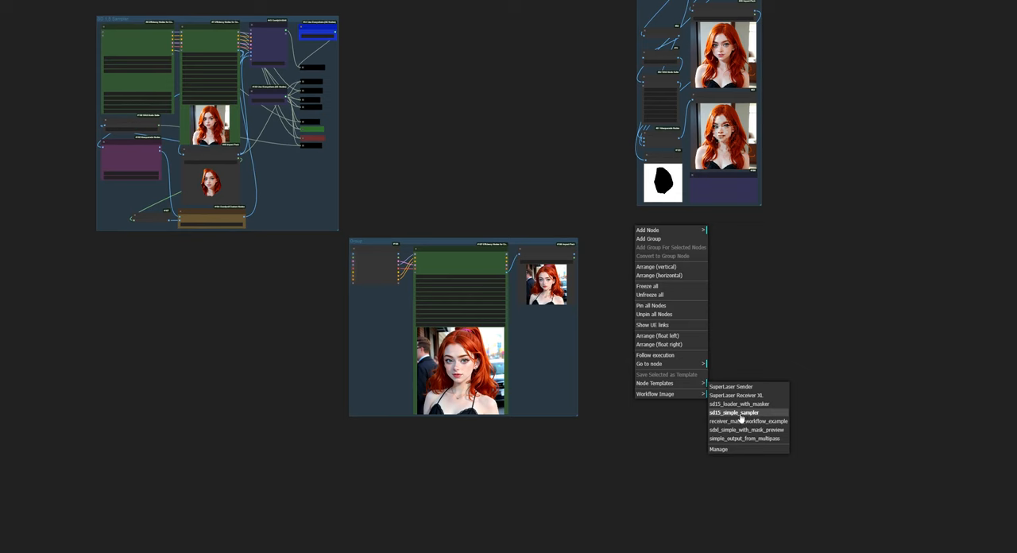
mouse_move(743, 421)
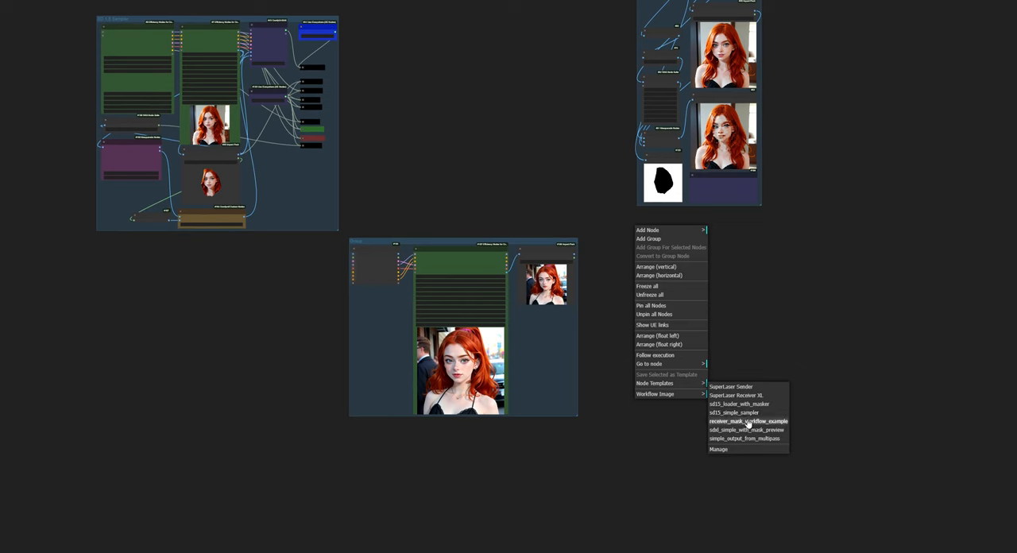
mouse_move(746, 412)
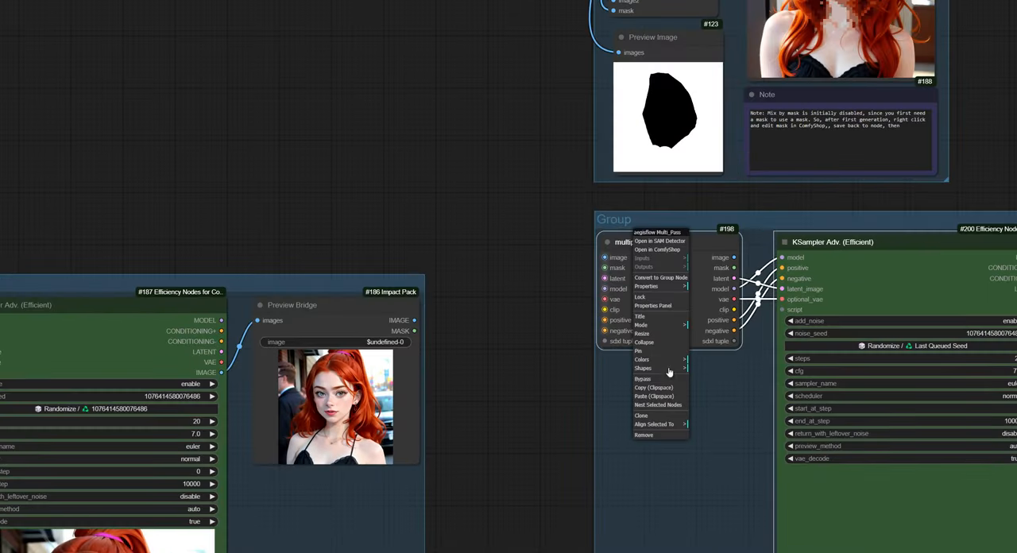
Title the sd15_simple_sampler template's pass node 'multipassSD15'
click(640, 316)
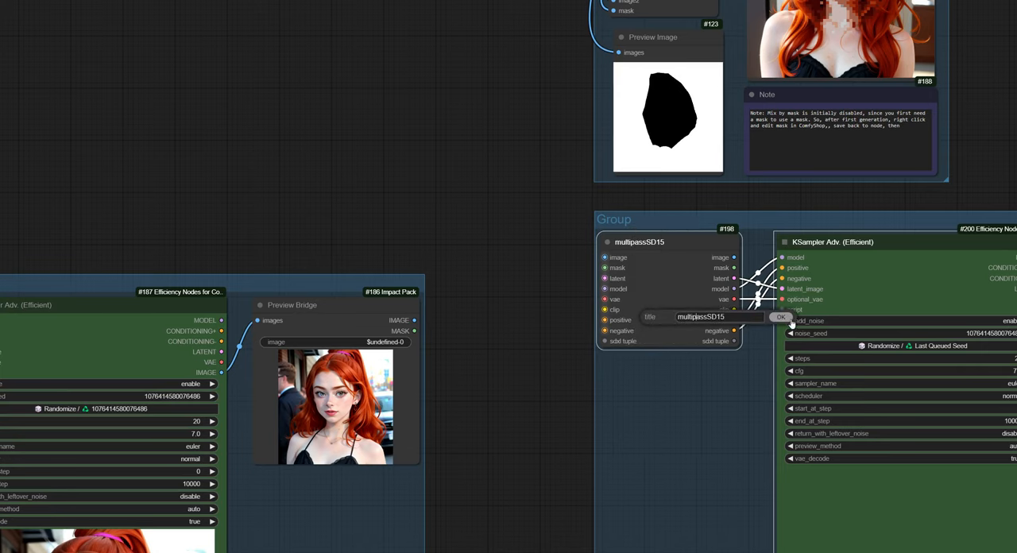
right_click(493, 255)
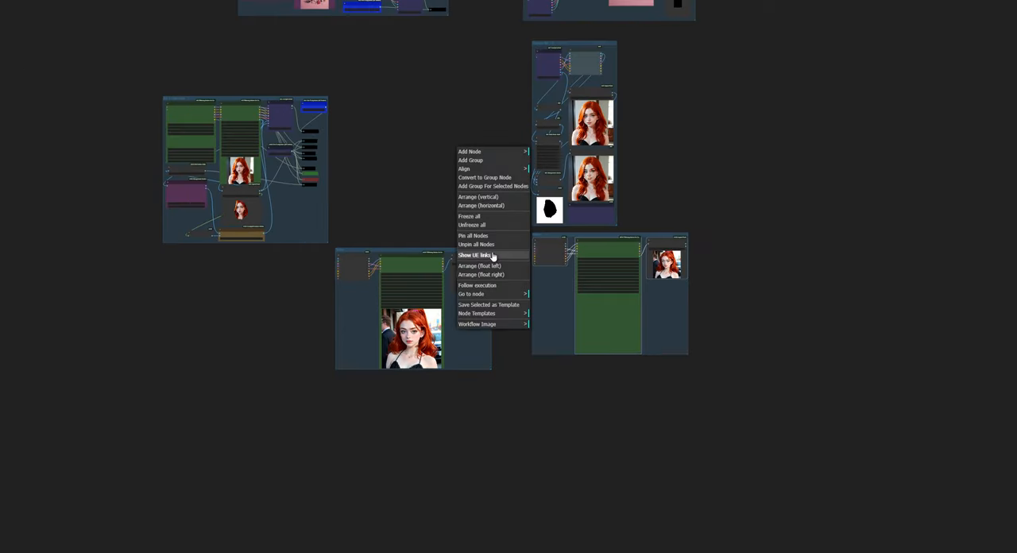
Turn on Show UE links and zoom out over all sampler groups
click(474, 255)
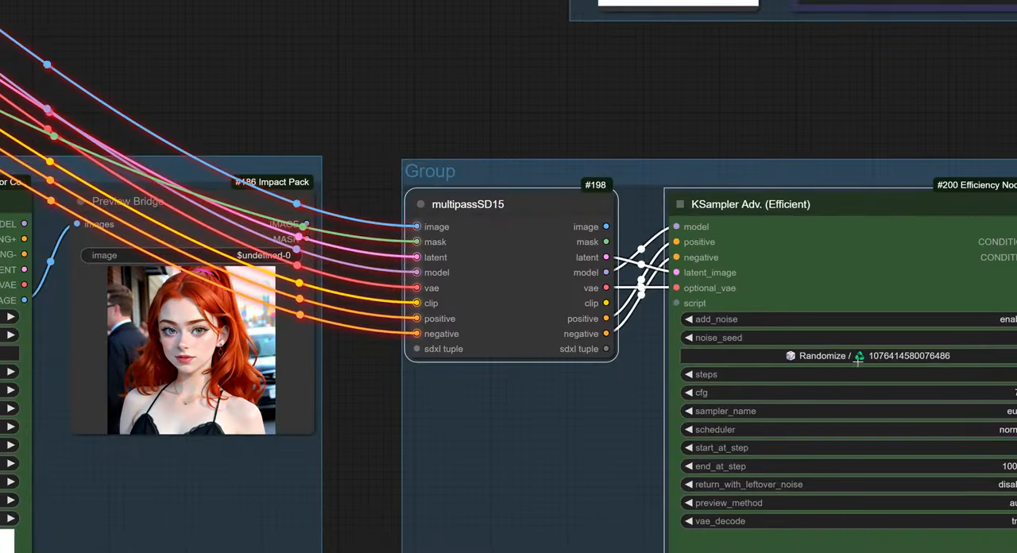
scroll(down, 3)
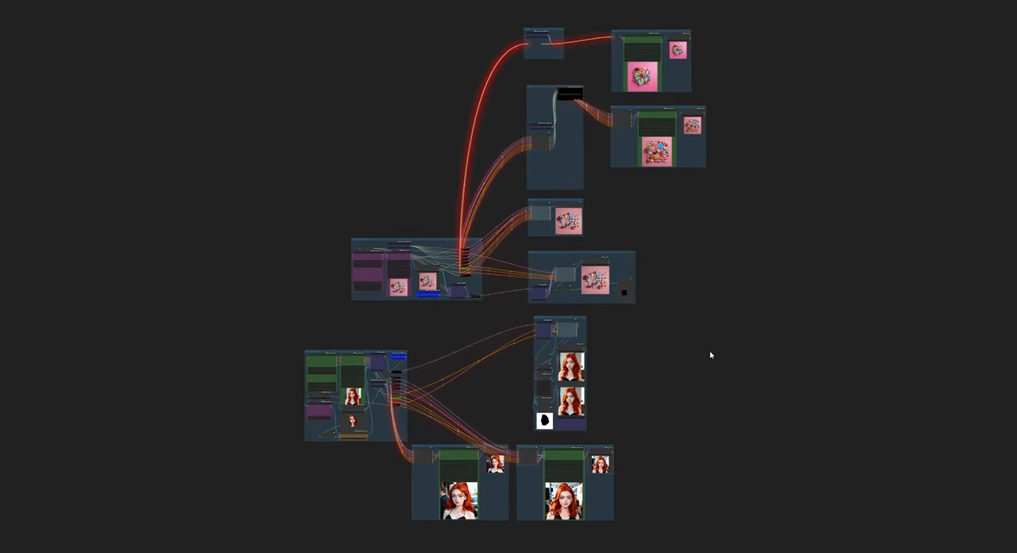
mouse_move(677, 220)
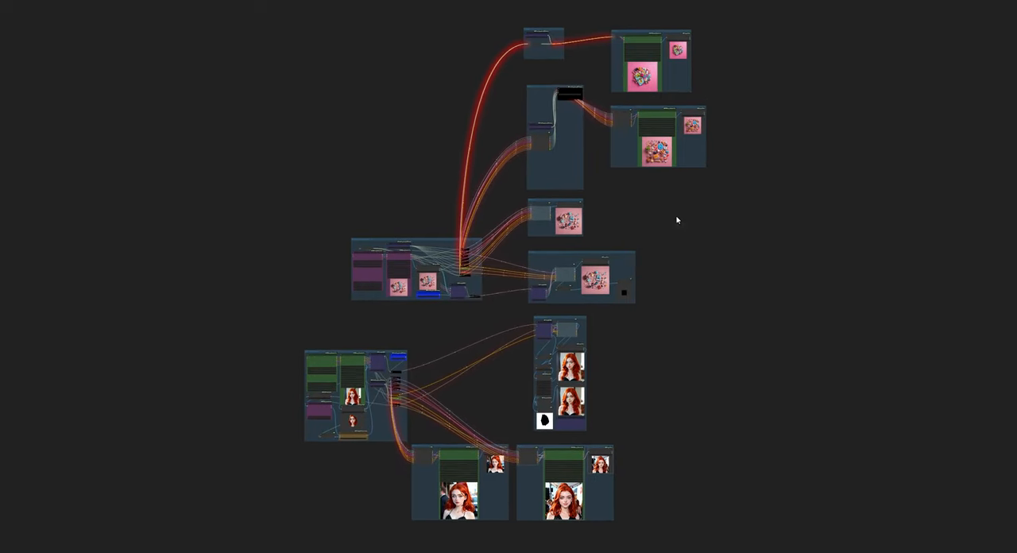
mouse_move(527, 314)
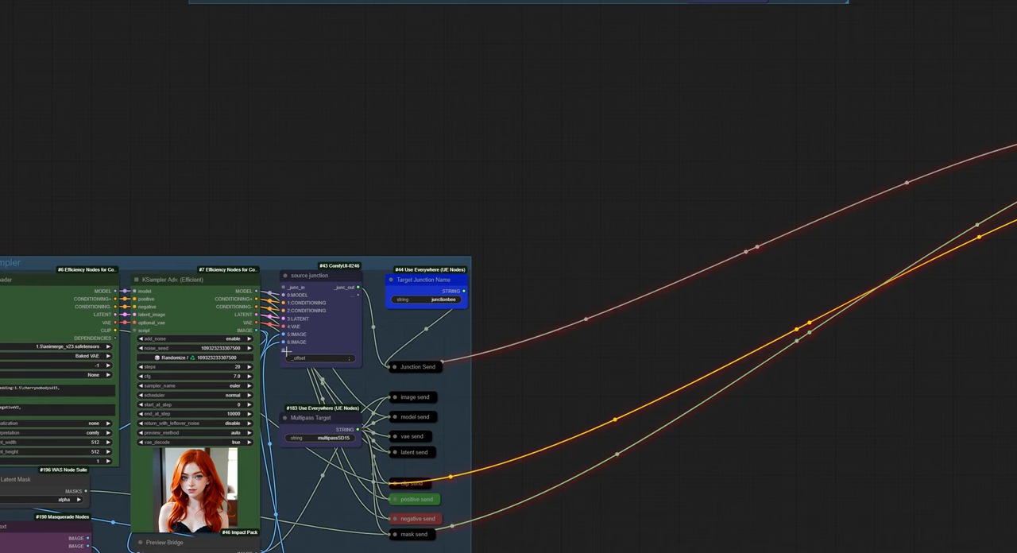
mouse_move(524, 235)
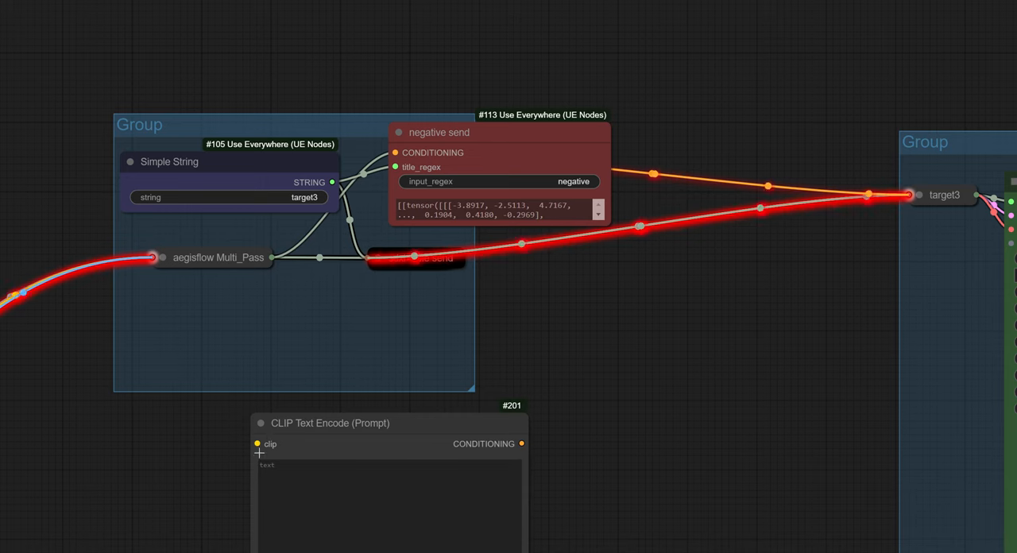
Nudge the CLIP Text Encode node up and collapse the target3 negative send node
drag(329, 423, 335, 381)
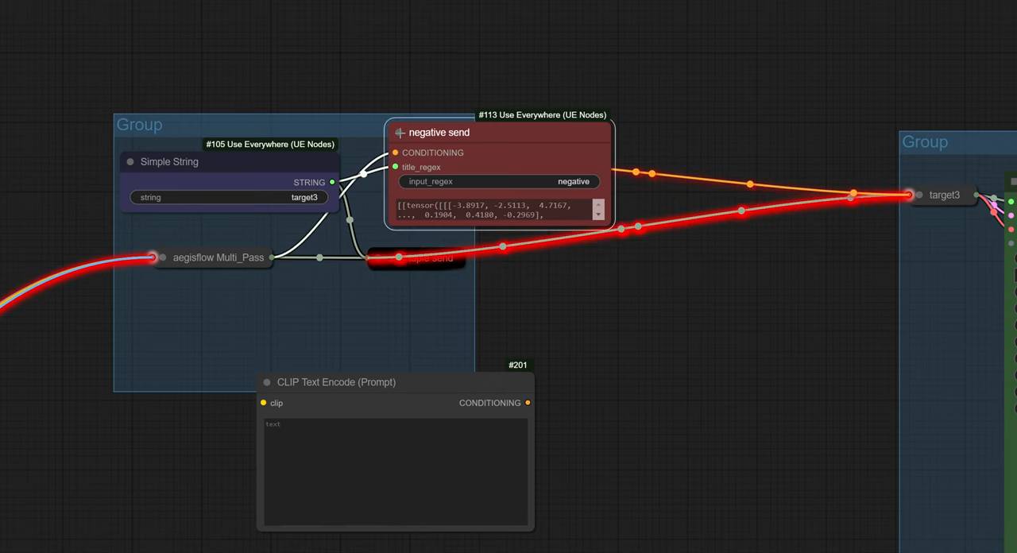
click(398, 132)
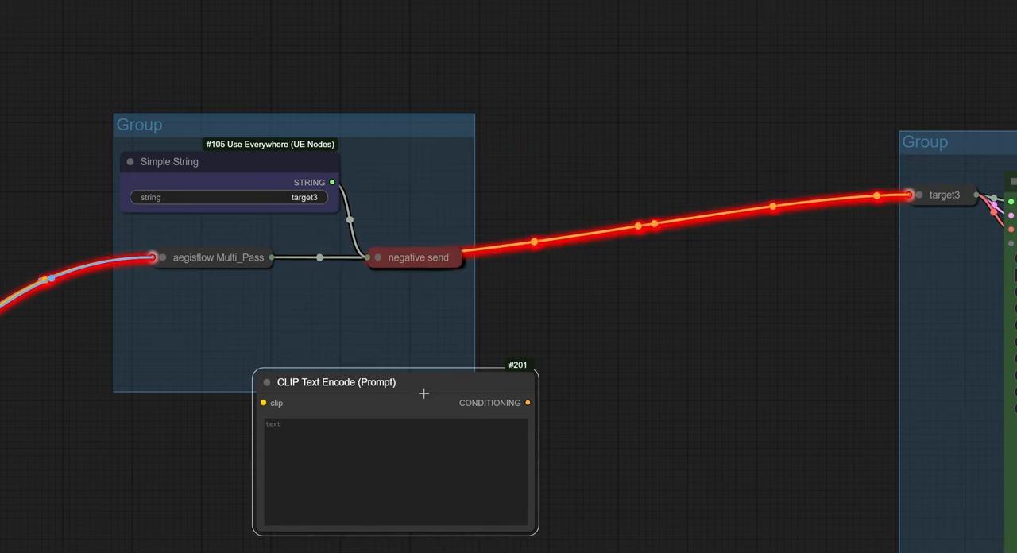
scroll(down, 3)
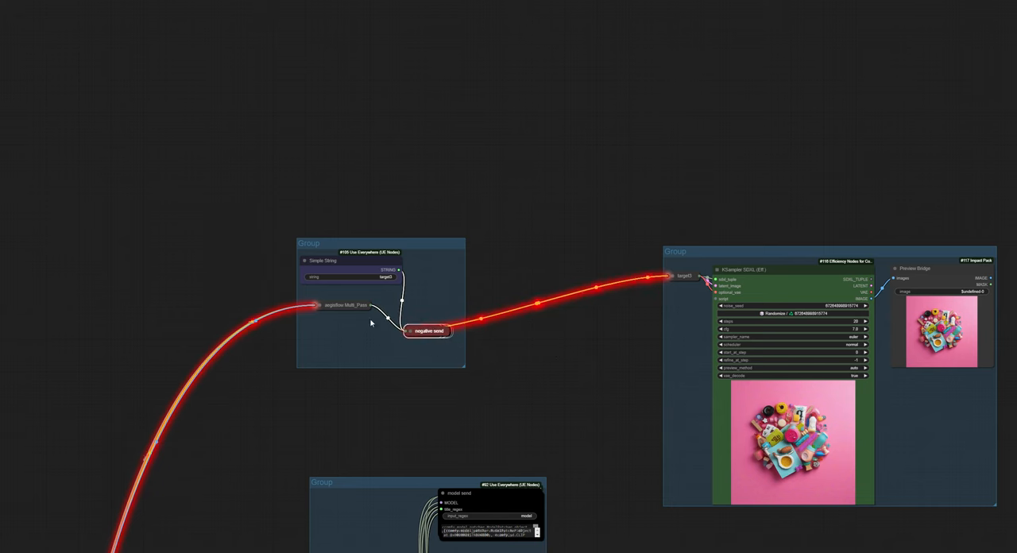